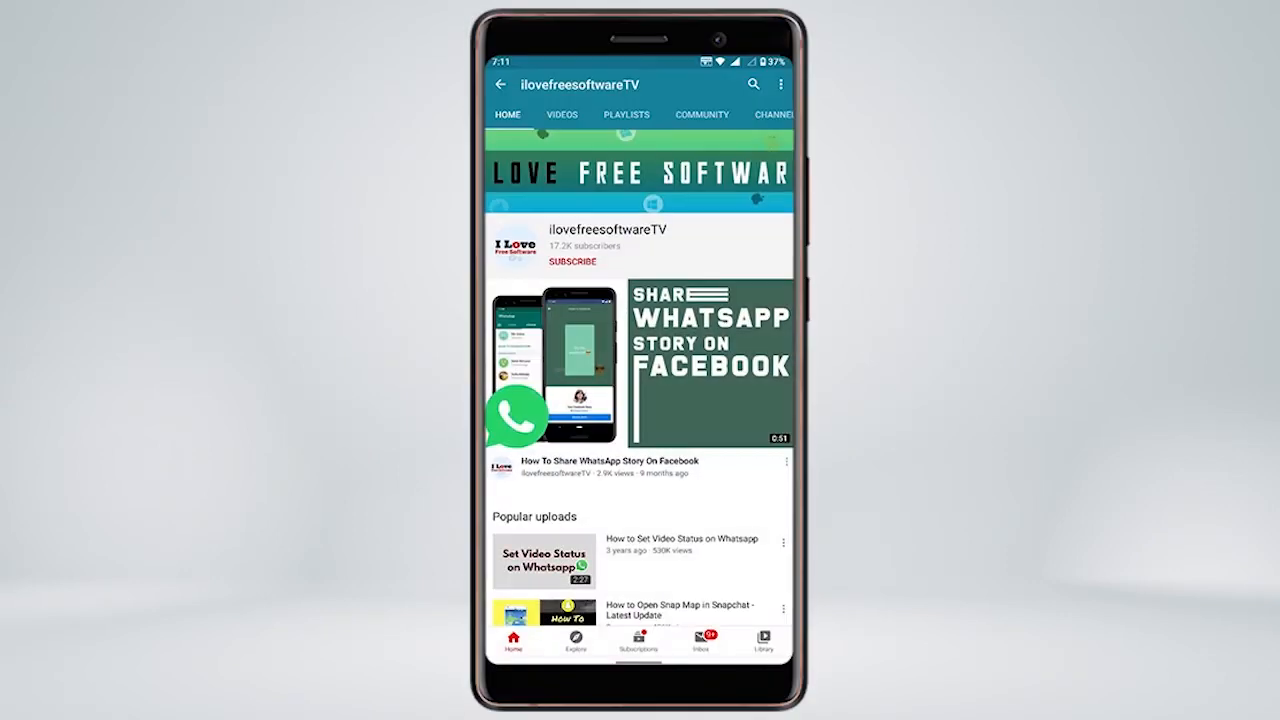
Step: Launch Meet Now from the Edge new tab page to create an instant Skype meeting
left_click(572, 261)
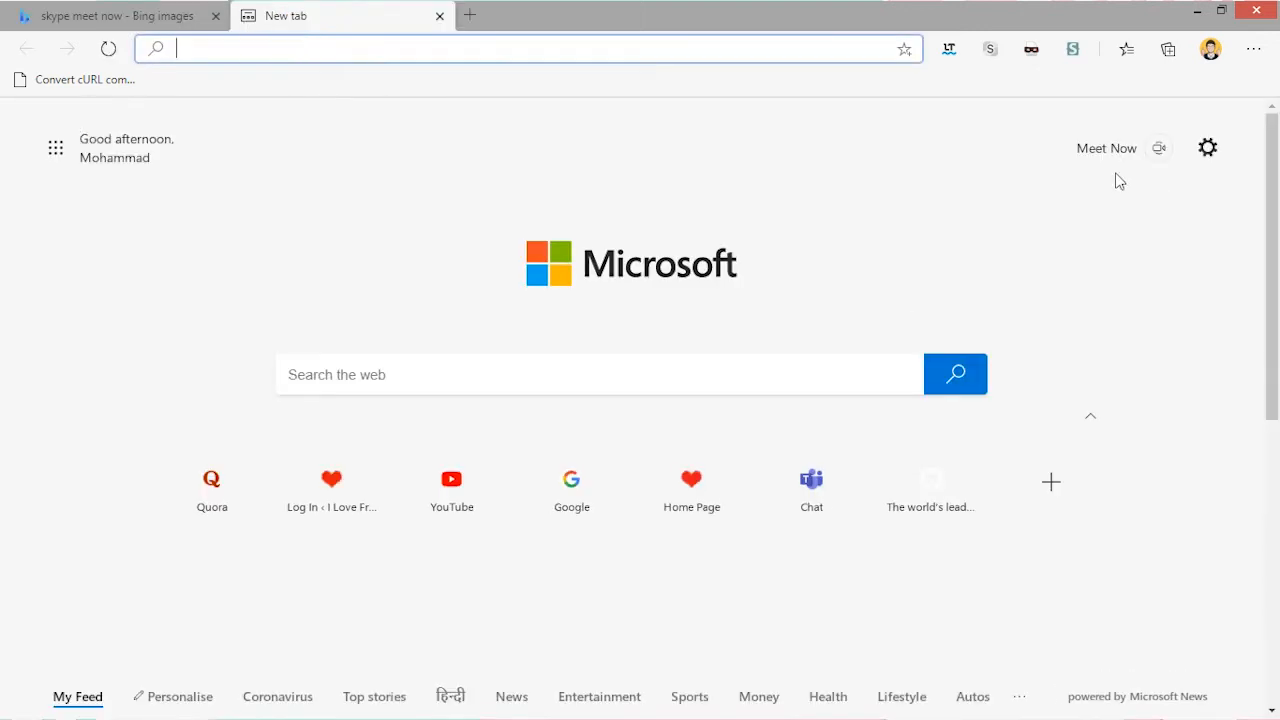
left_click(1158, 148)
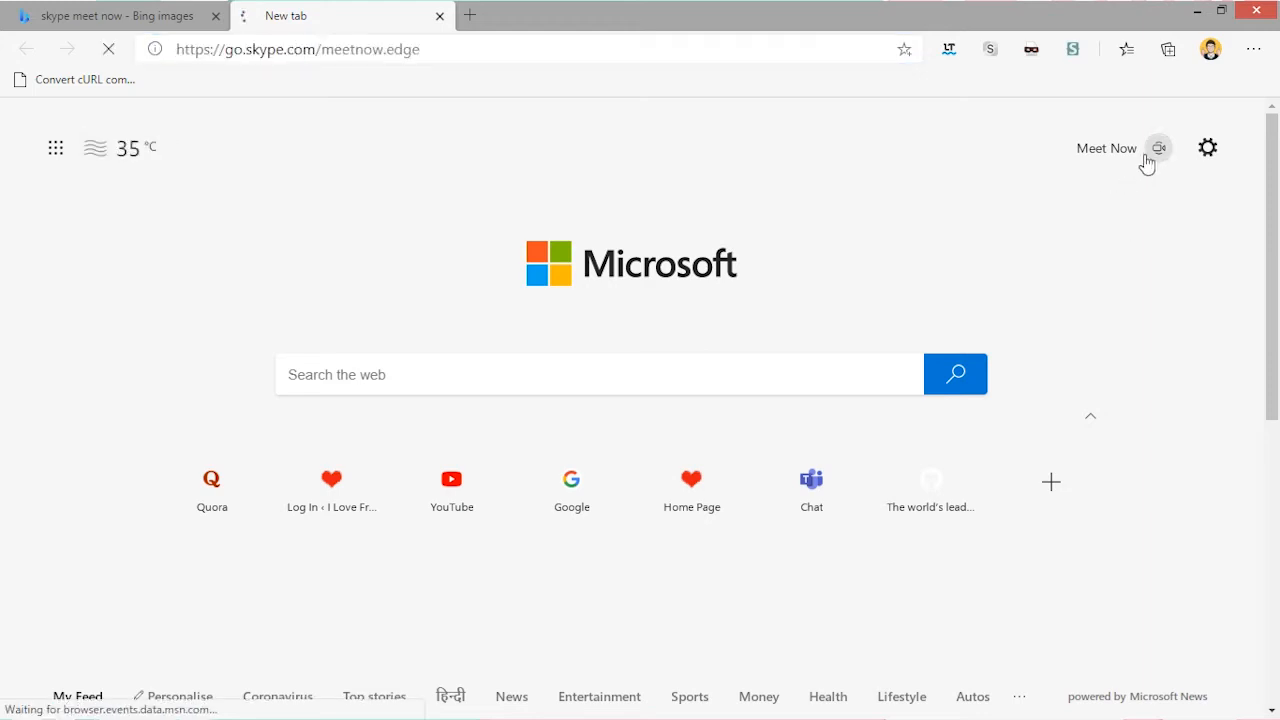
left_click(1158, 148)
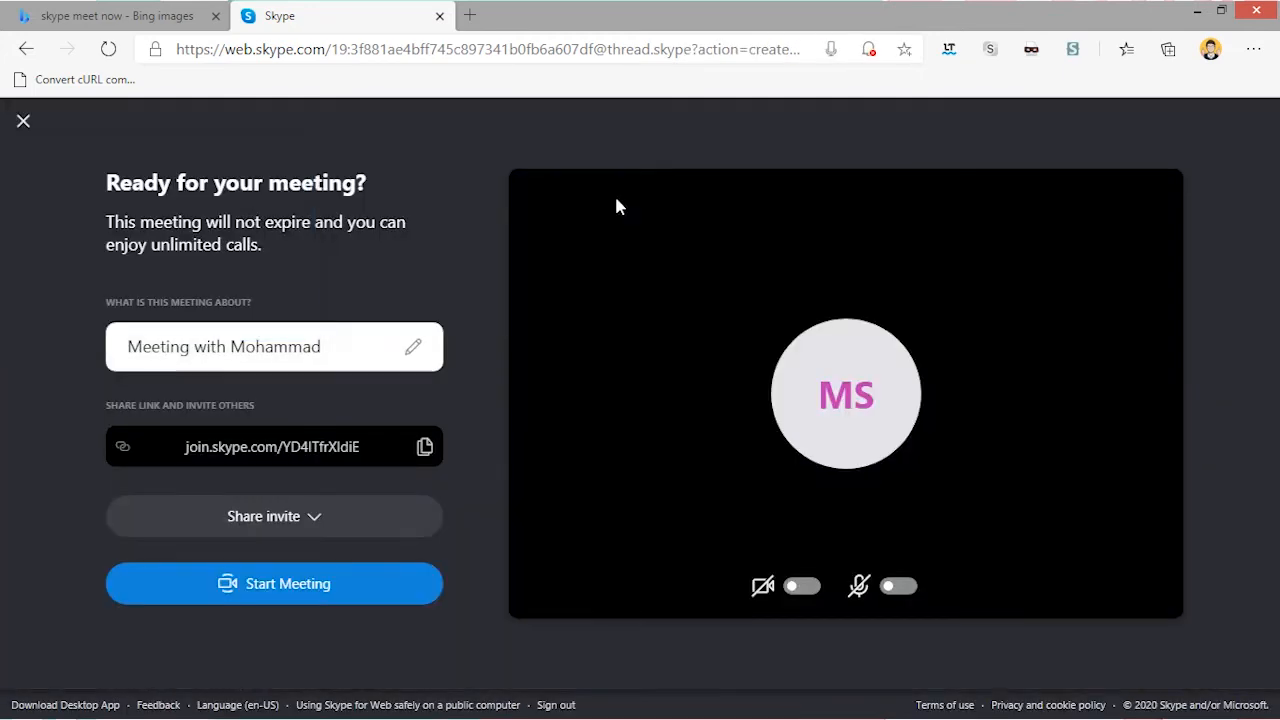
Step: Turn on the webcam and microphone on the 'Ready for your meeting?' preview
left_click(801, 585)
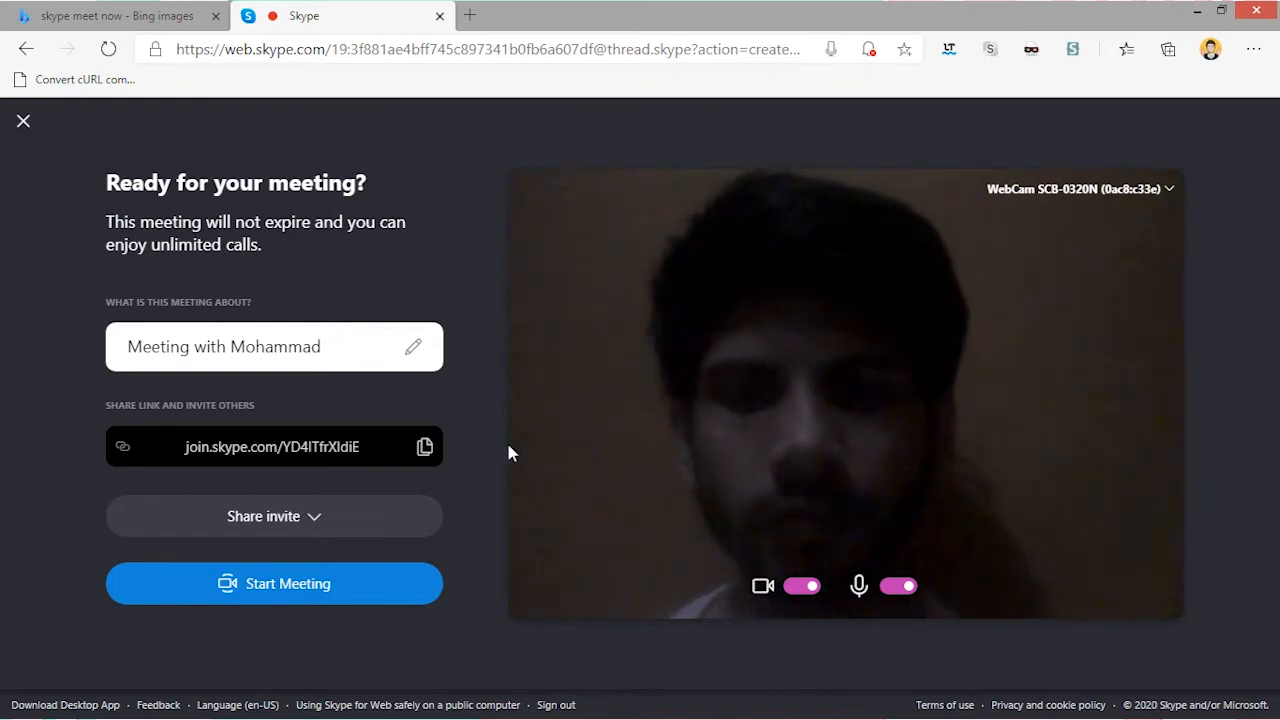
mouse_move(350, 590)
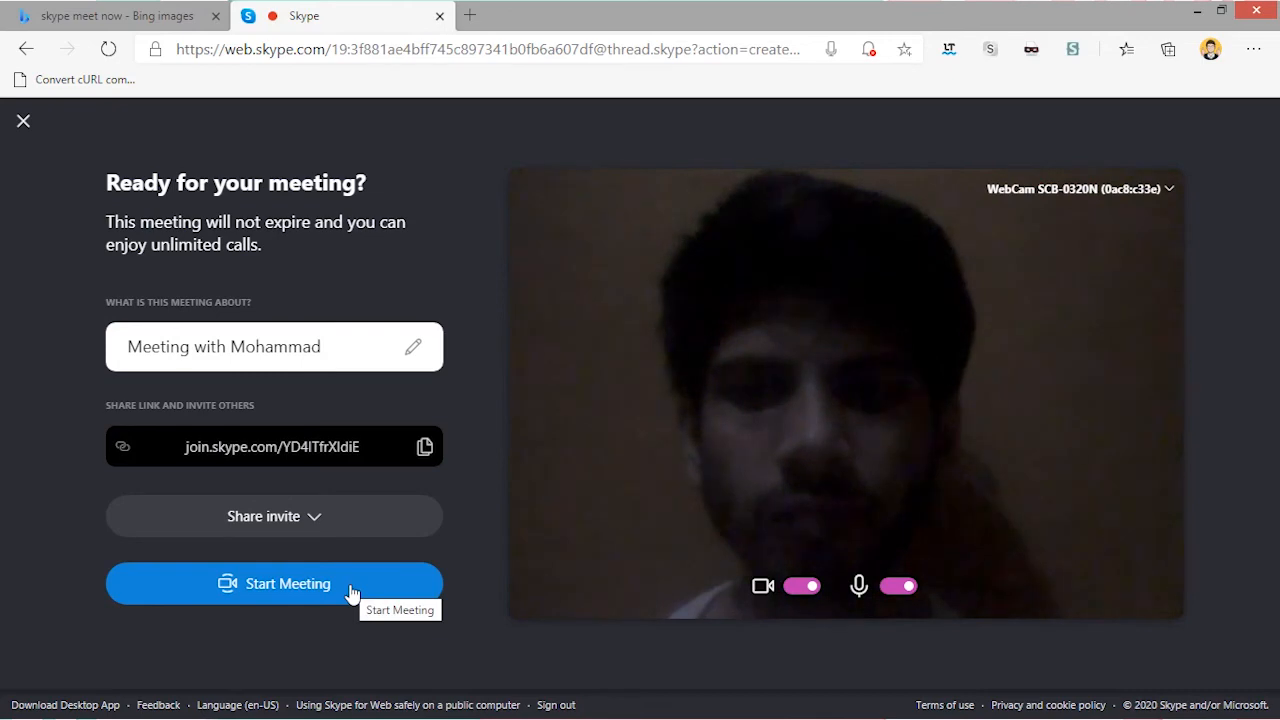